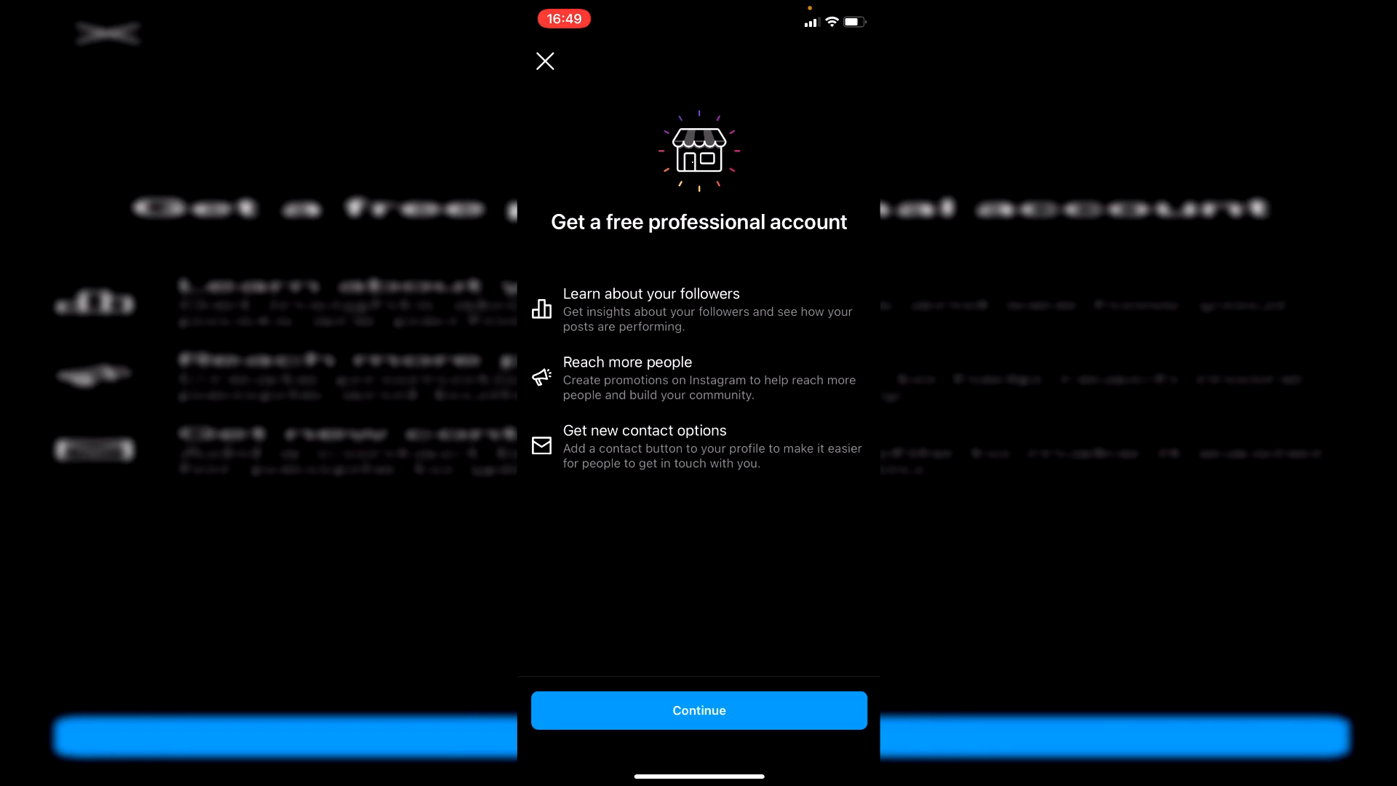
Step: Start the free professional account setup and choose Creator as the account type
left_click(698, 710)
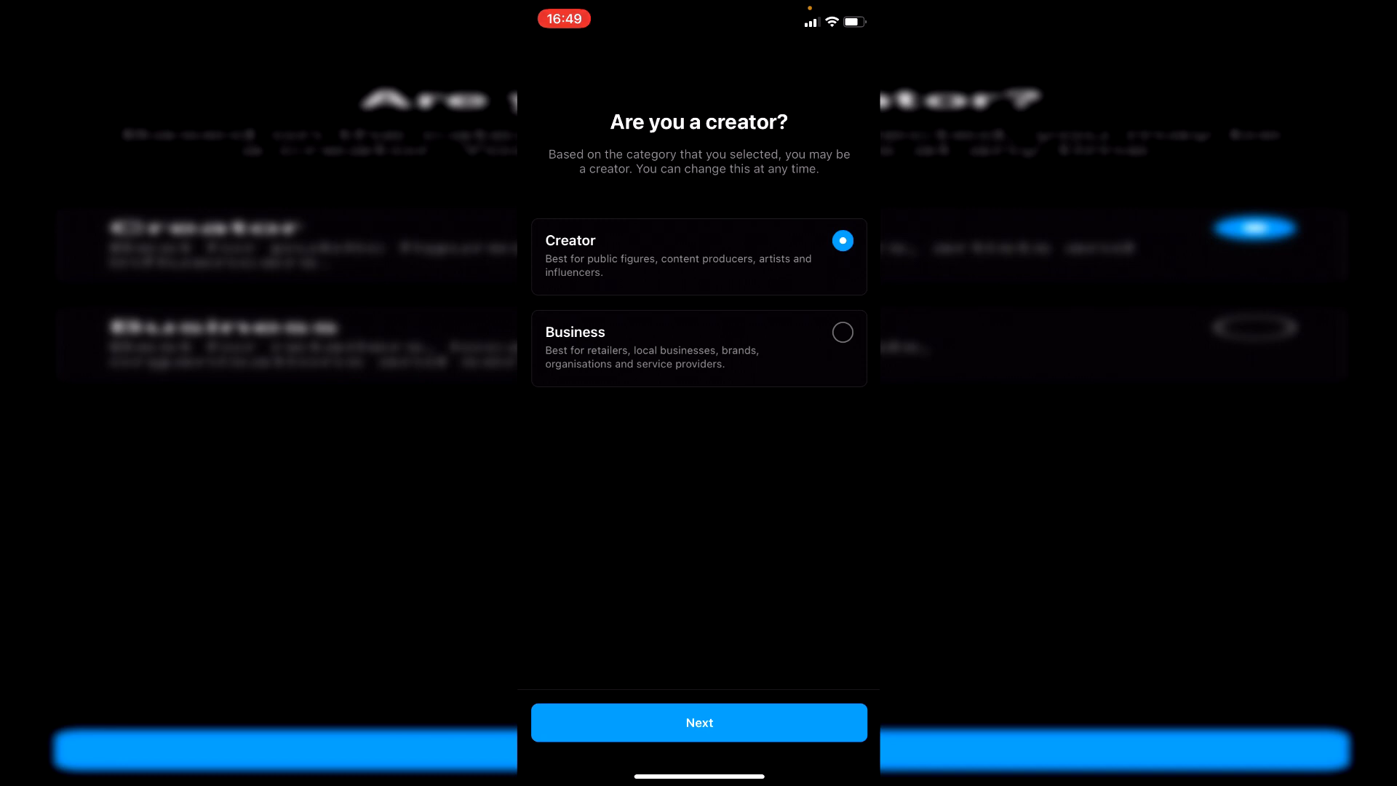
left_click(699, 723)
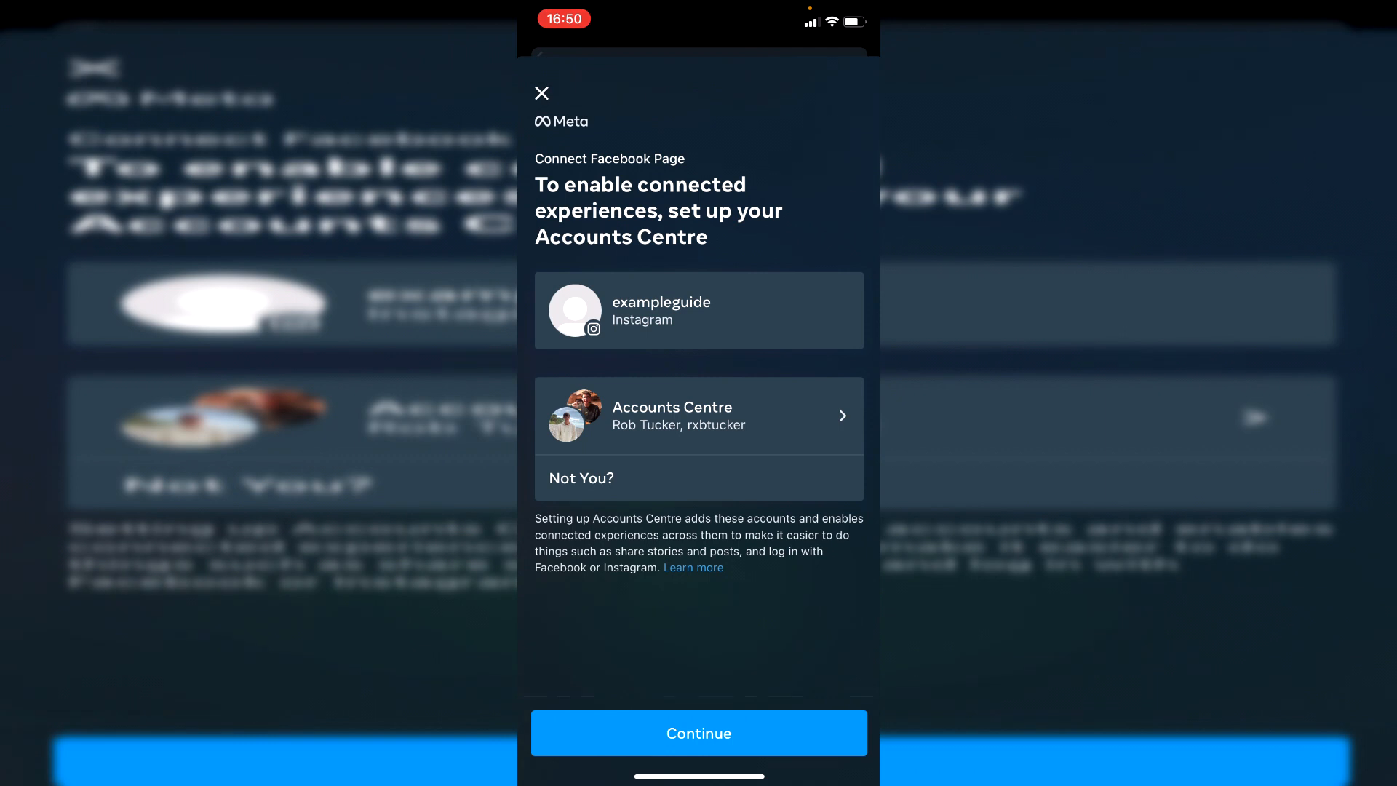
Step: Continue past Connect Facebook Page to reach the 'Set up your Accounts Centre?' prompt
left_click(698, 732)
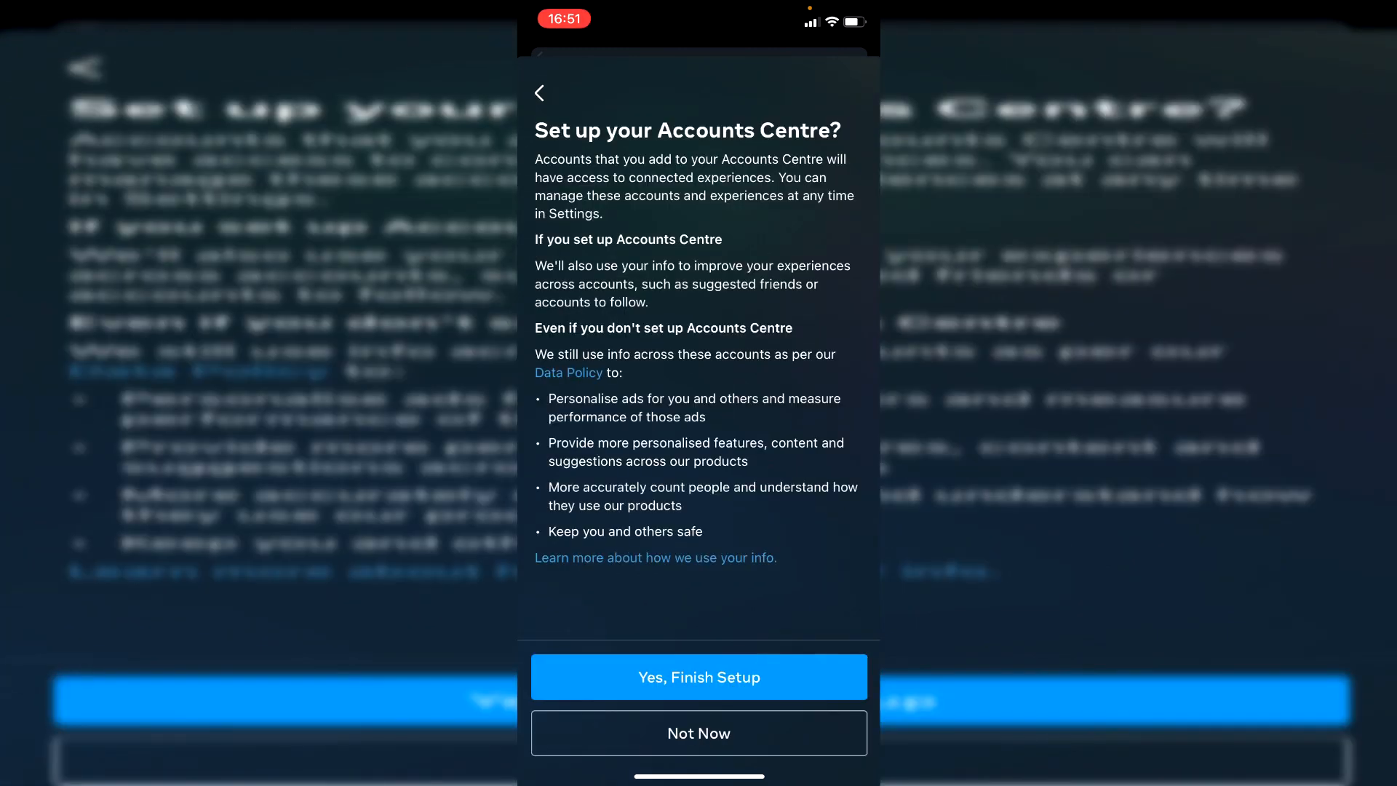